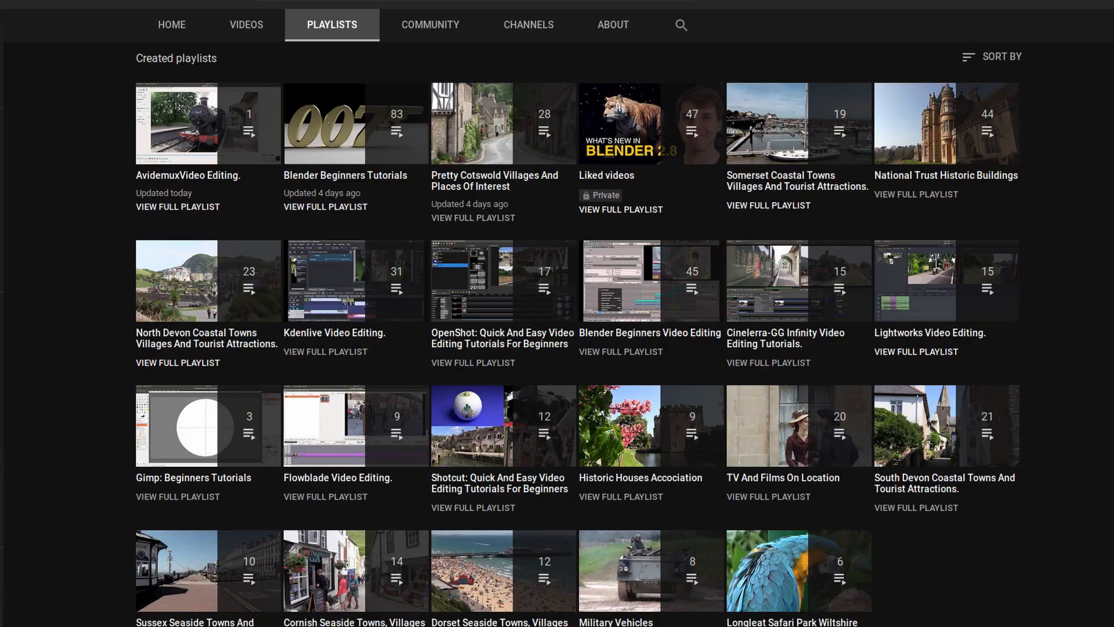
# Bring the VSDC project with the locomotive clip to the front from the taskbar.
pyautogui.click(411, 615)
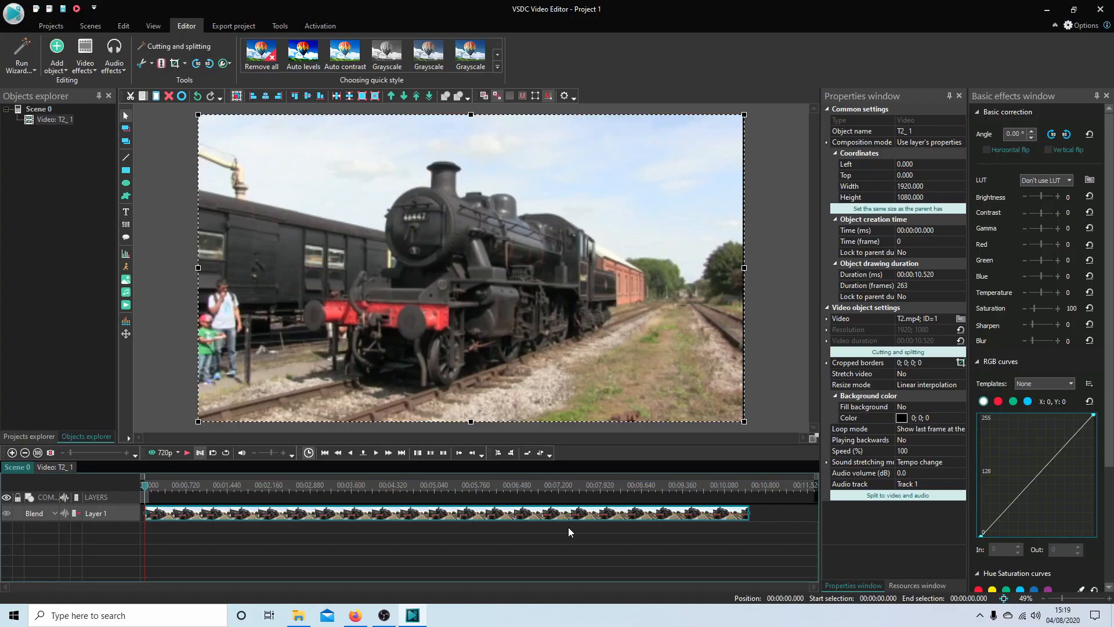
pyautogui.moveTo(85, 534)
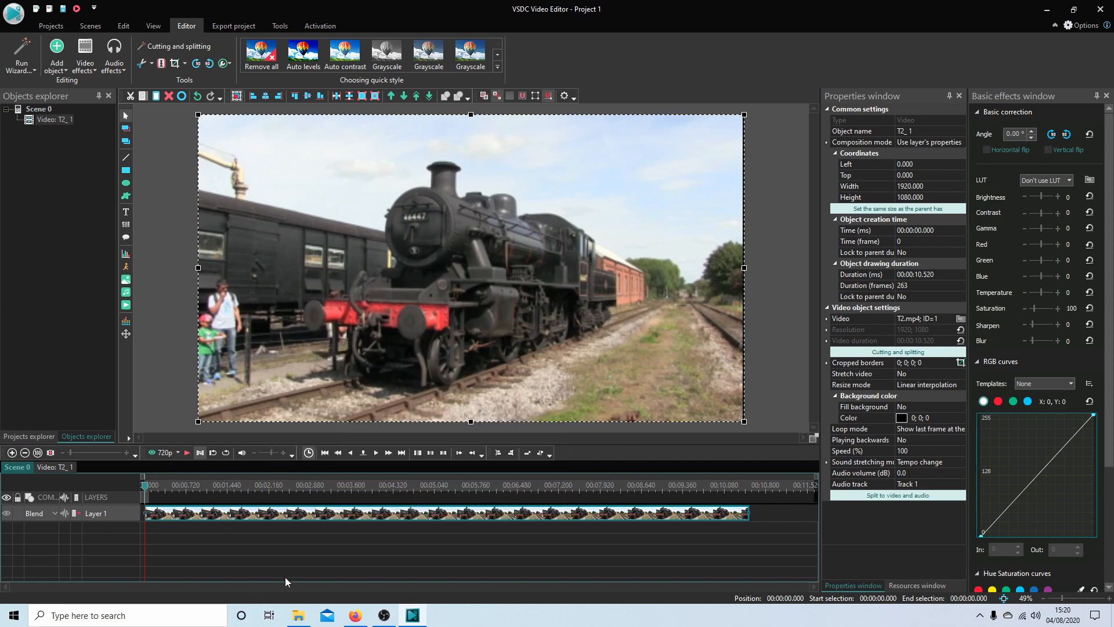
pyautogui.moveTo(801, 345)
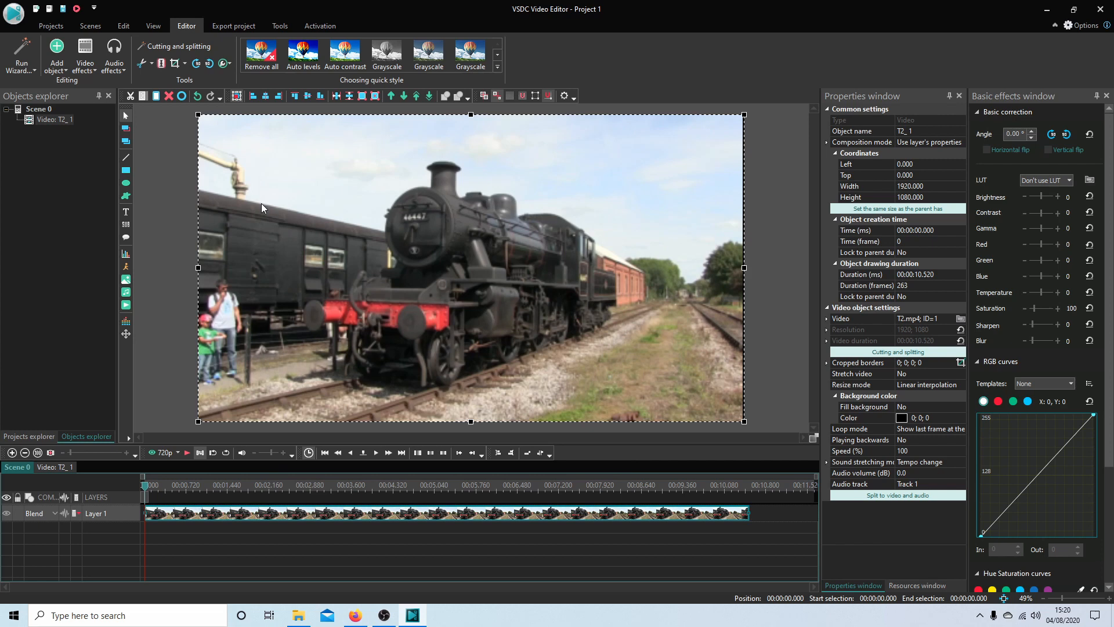
pyautogui.moveTo(357, 513)
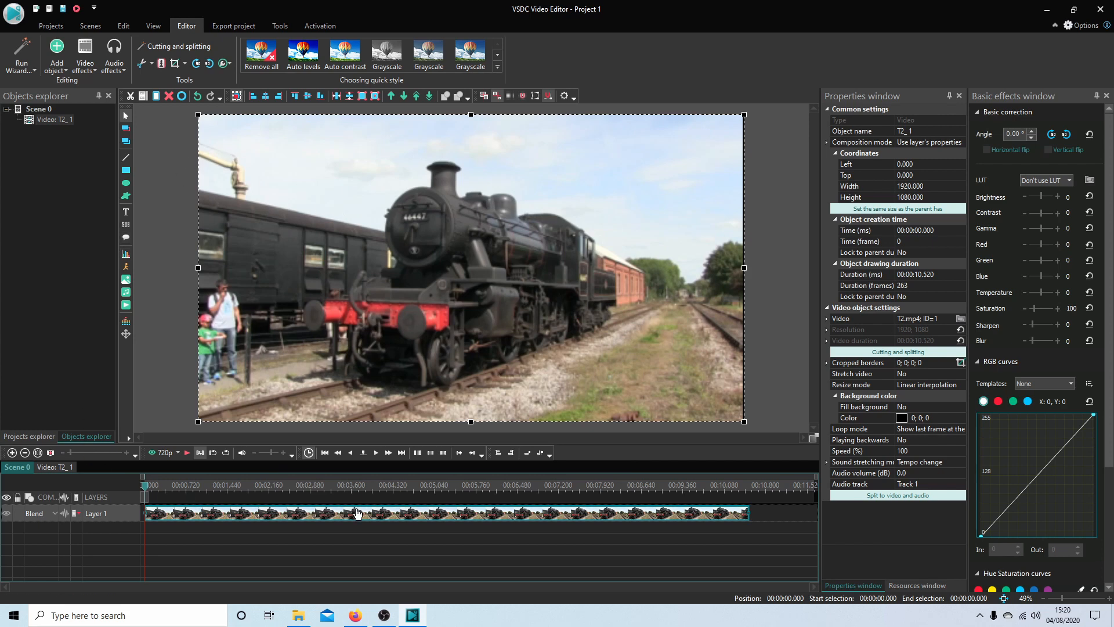
pyautogui.moveTo(377, 513)
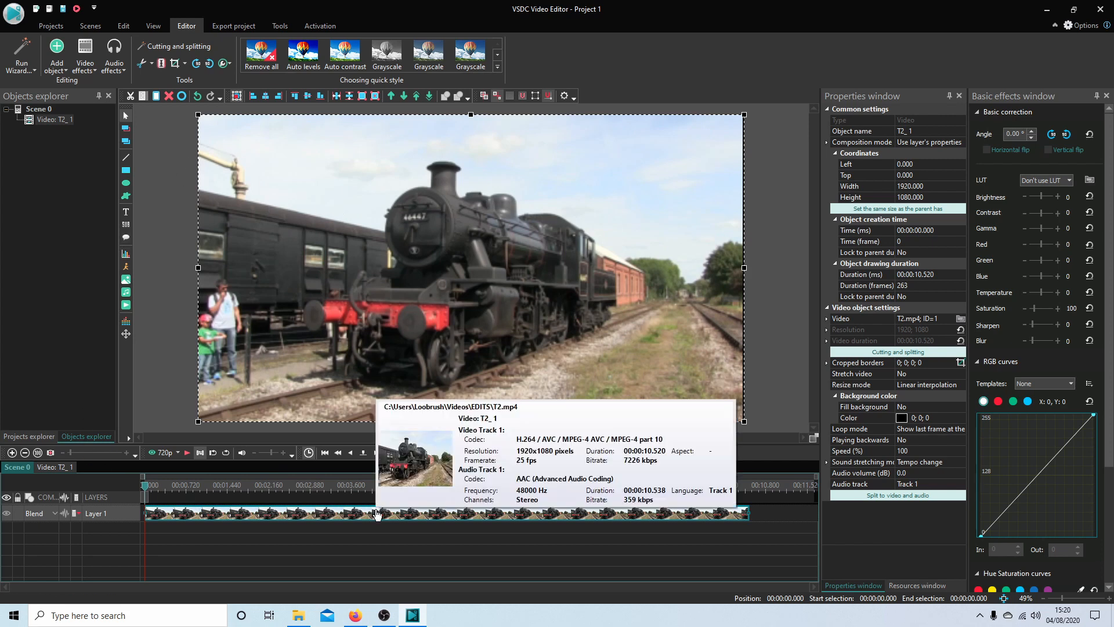
pyautogui.moveTo(334, 525)
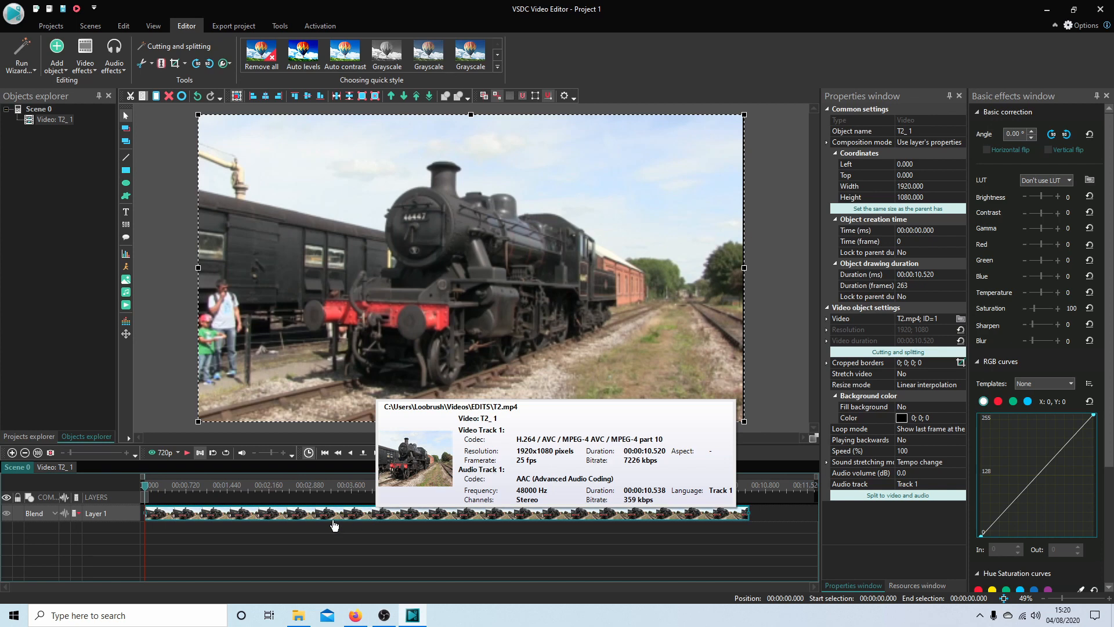
pyautogui.moveTo(361, 519)
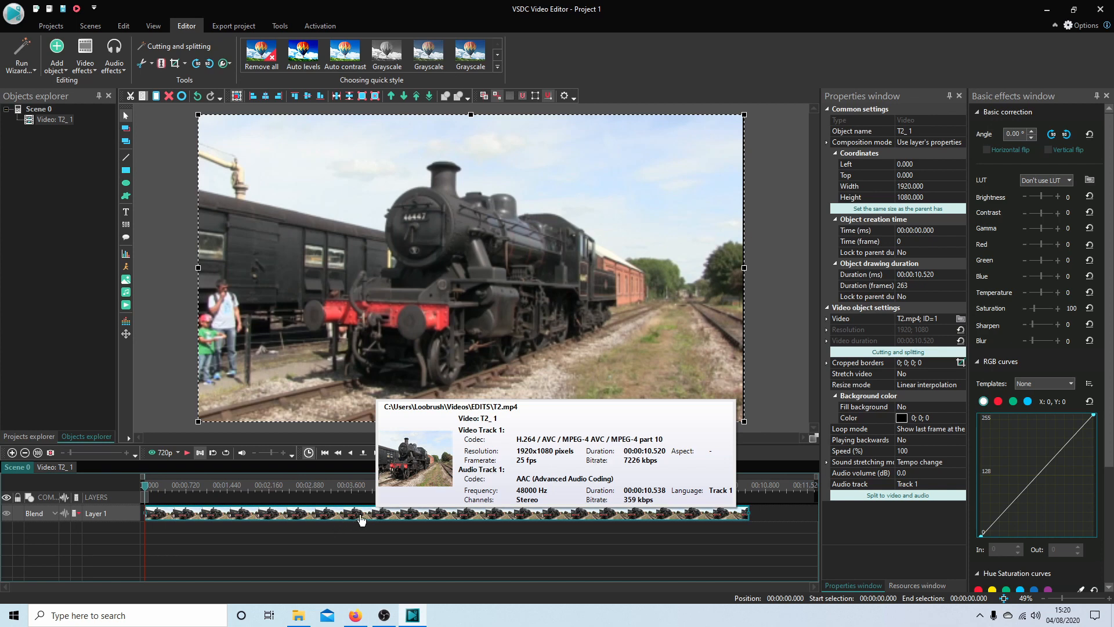
# Add a Flip transform effect to the locomotive clip via Video effects > Transforms.
pyautogui.rightClick(361, 516)
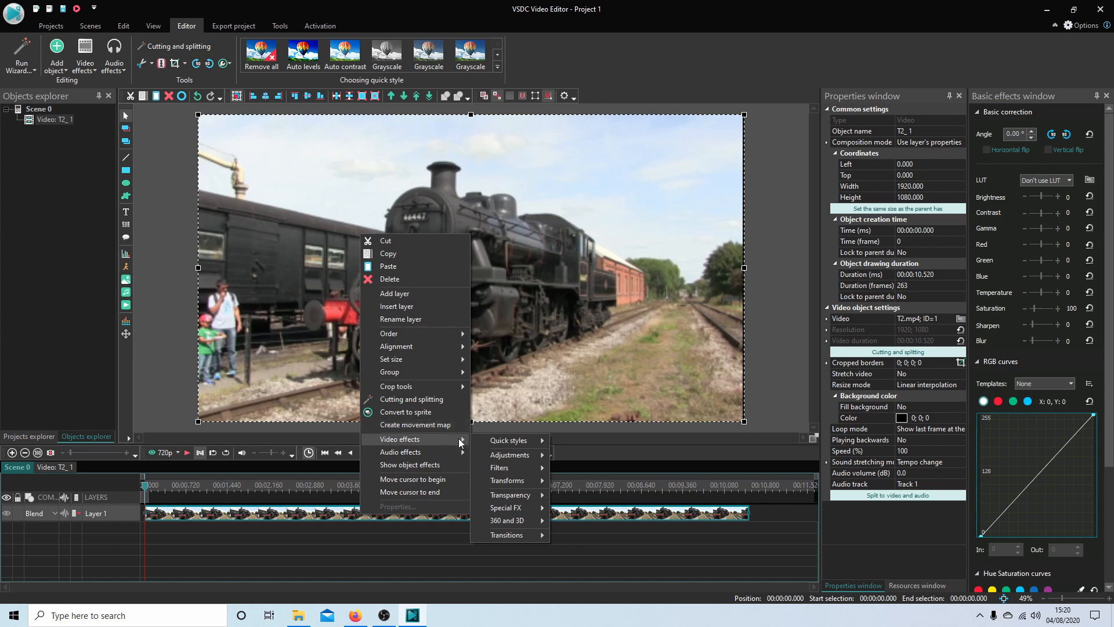
pyautogui.moveTo(507, 481)
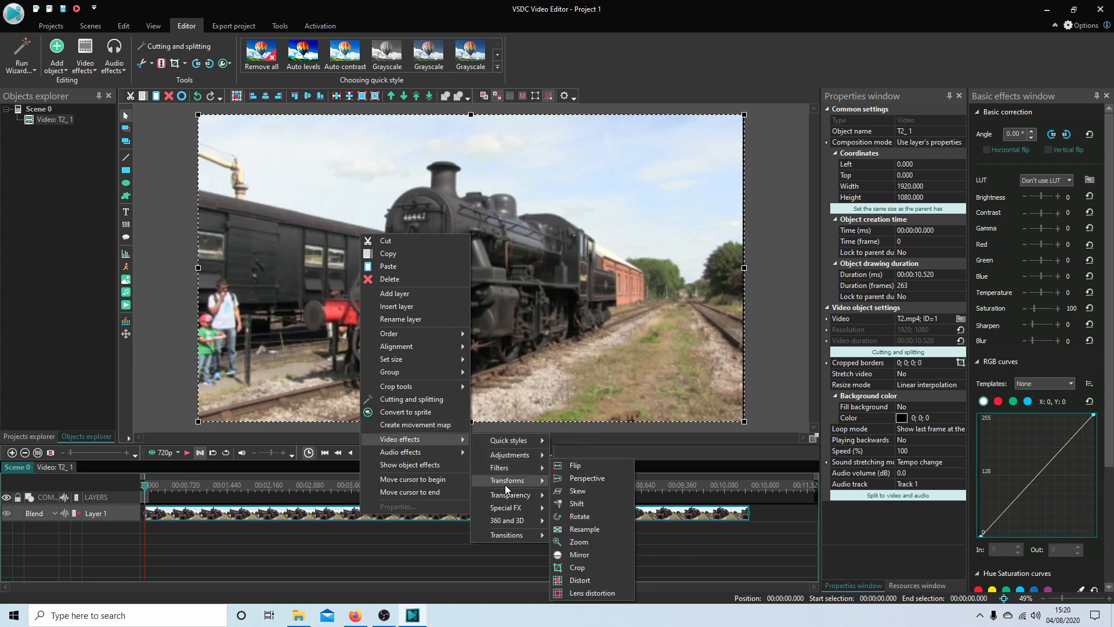
pyautogui.moveTo(500, 466)
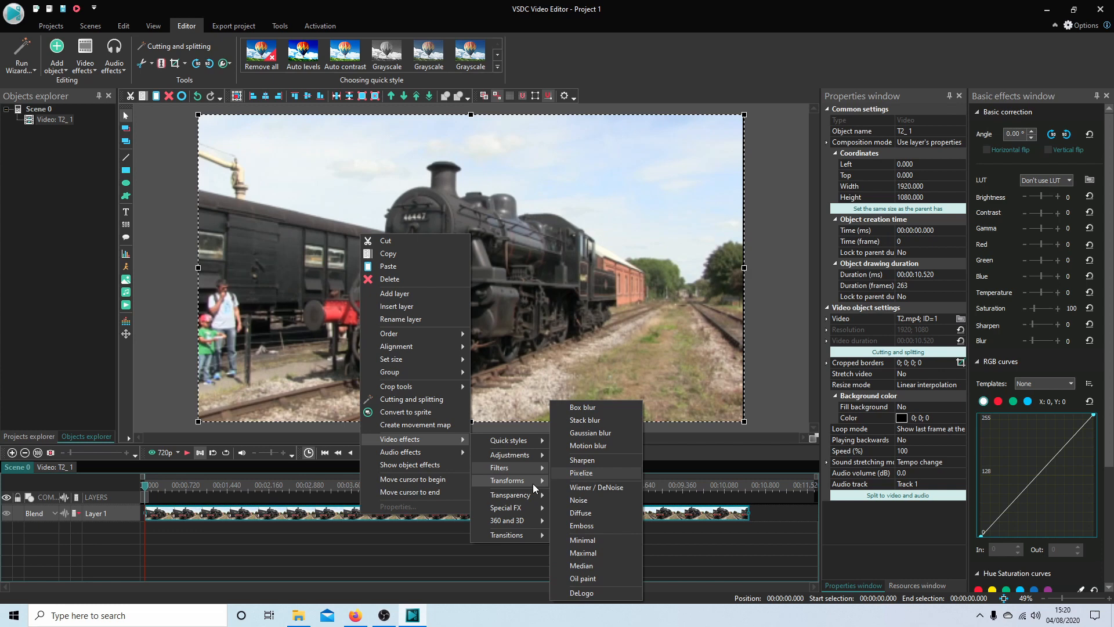
pyautogui.moveTo(508, 481)
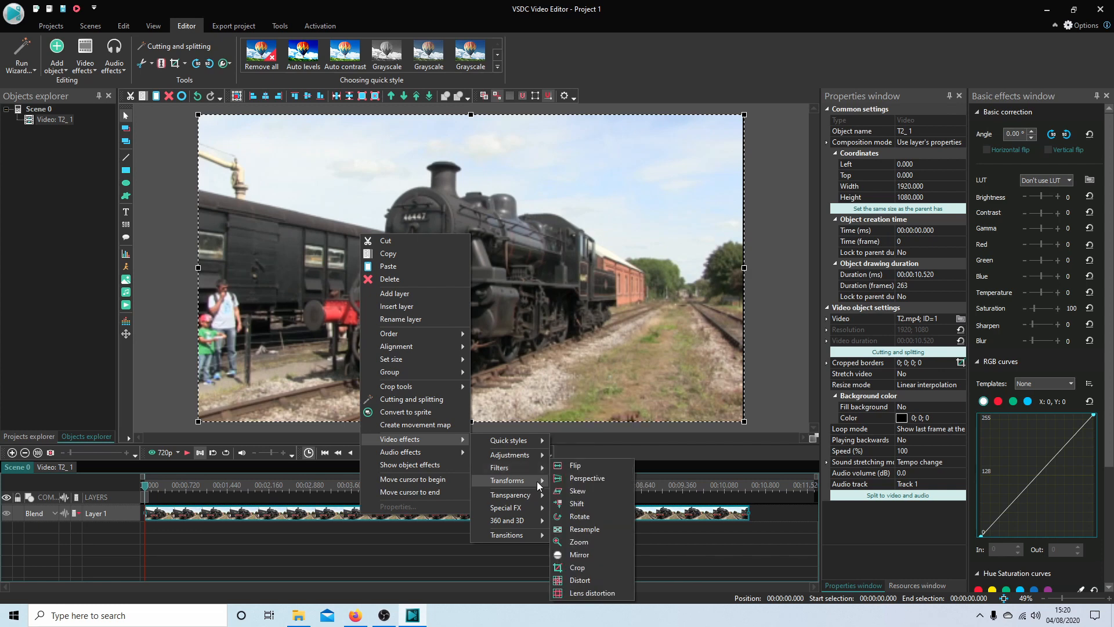
pyautogui.moveTo(576, 466)
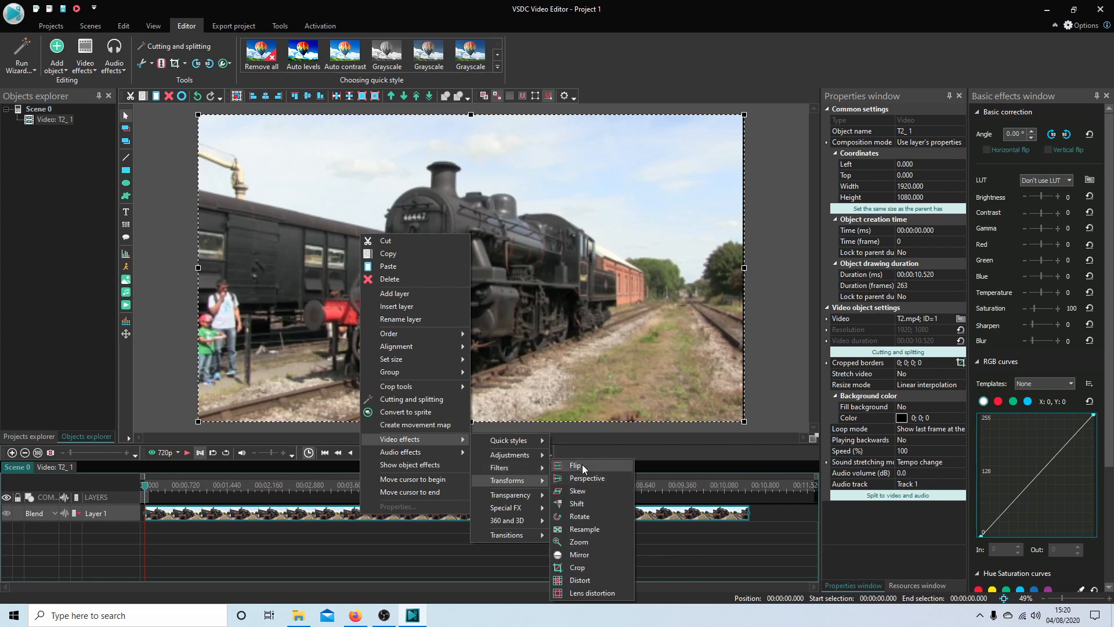
pyautogui.click(576, 465)
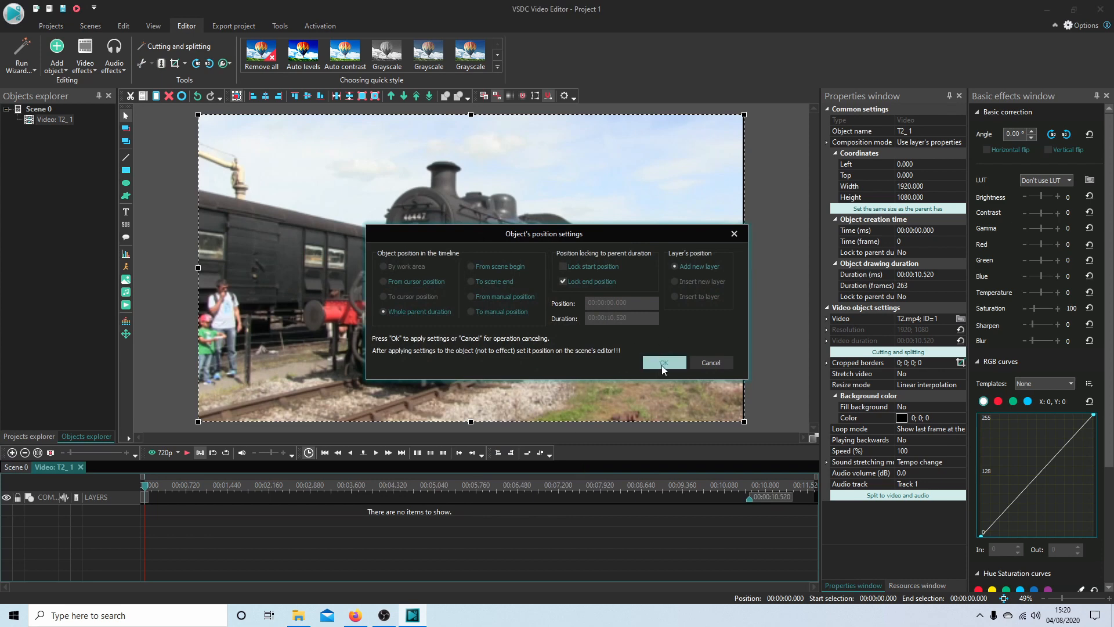
# Confirm the position settings so the Flip effect covers the whole clip.
pyautogui.click(663, 362)
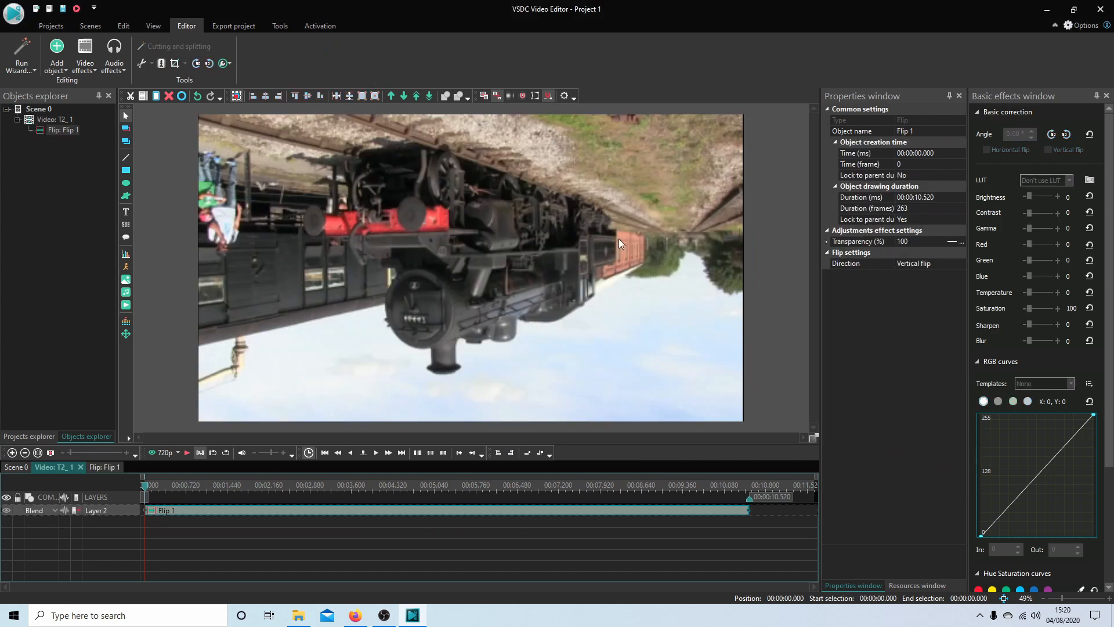
pyautogui.moveTo(442, 111)
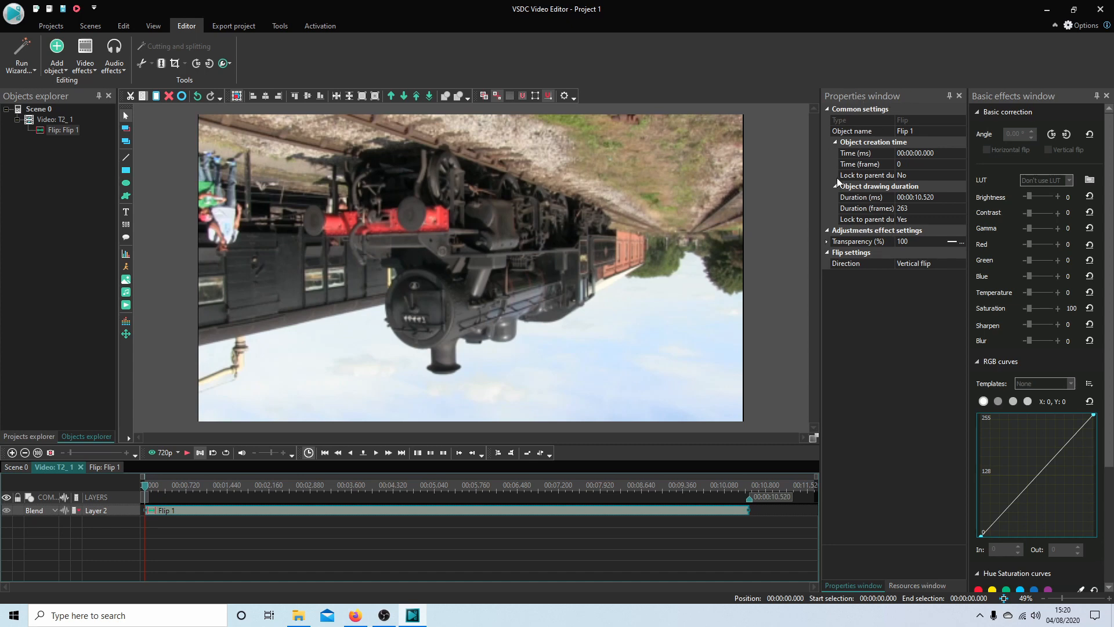
pyautogui.moveTo(872, 271)
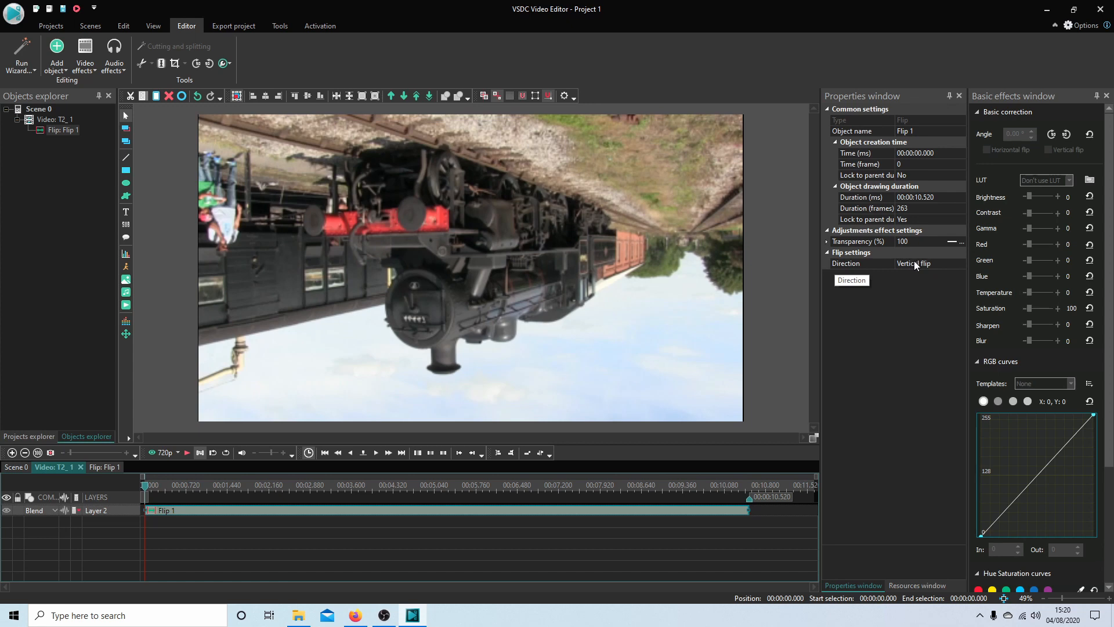
# Set the Flip effect's Direction to Horizontal flip so the locomotive is mirrored left to right.
pyautogui.click(924, 263)
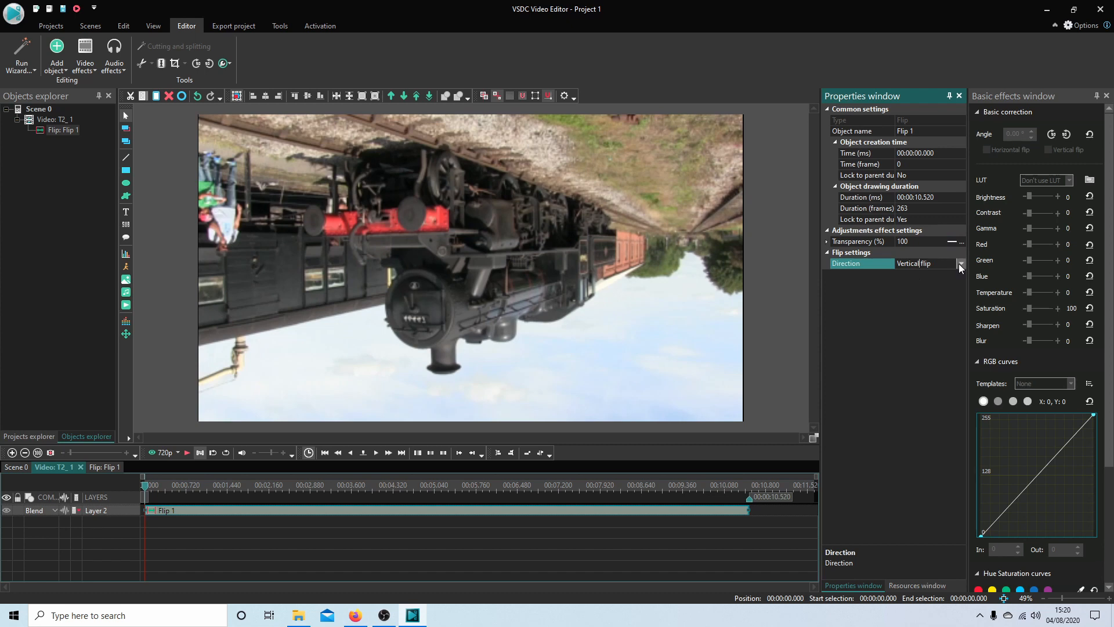
pyautogui.click(960, 264)
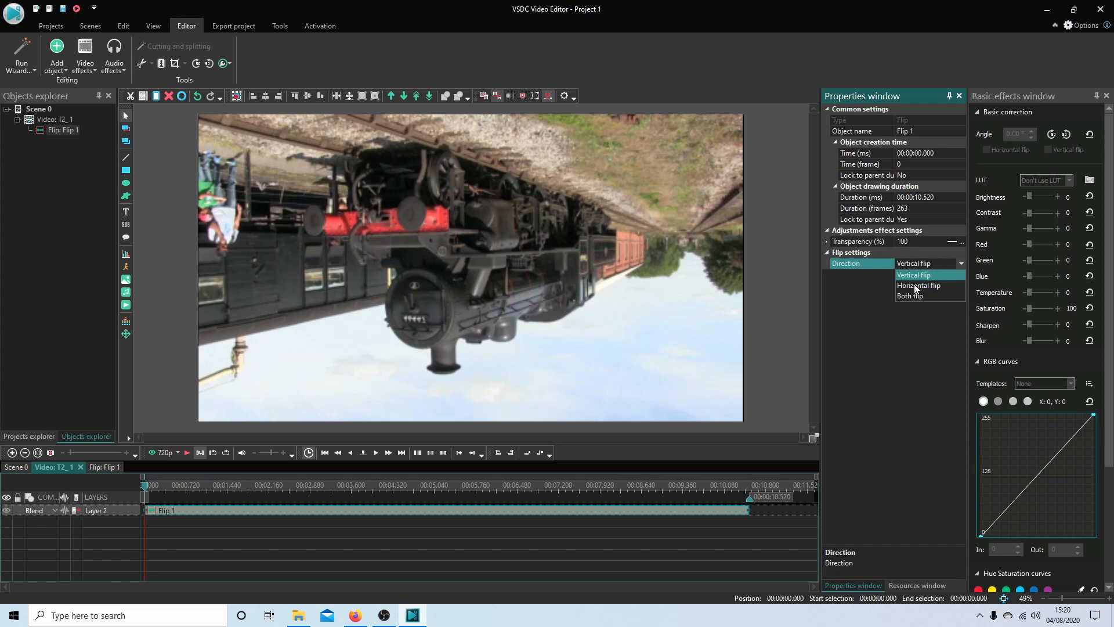
pyautogui.click(917, 286)
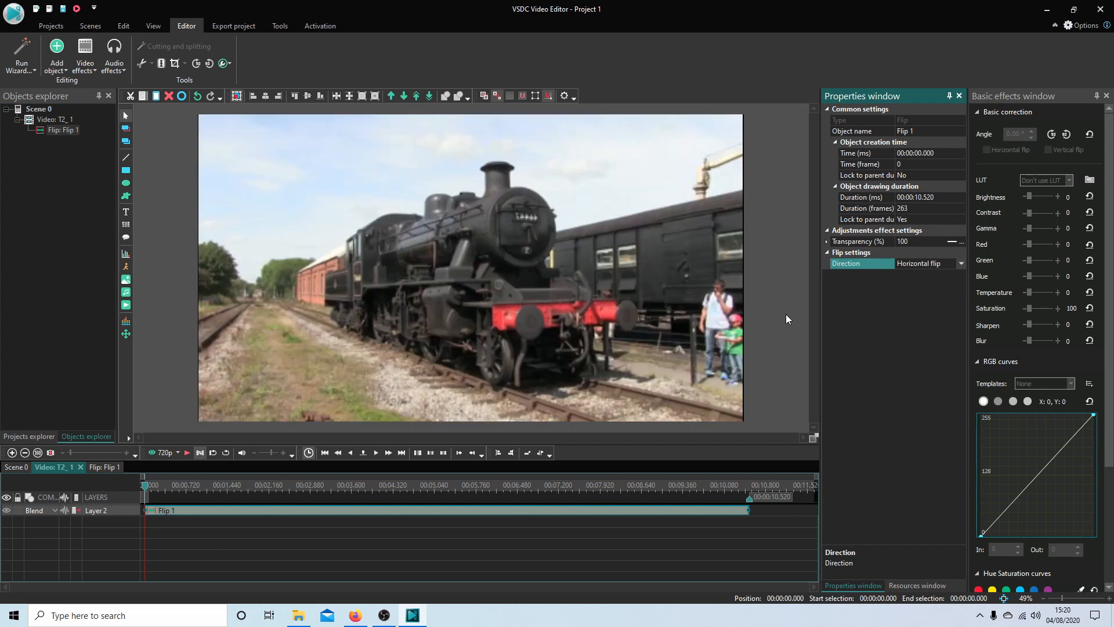
pyautogui.moveTo(434, 274)
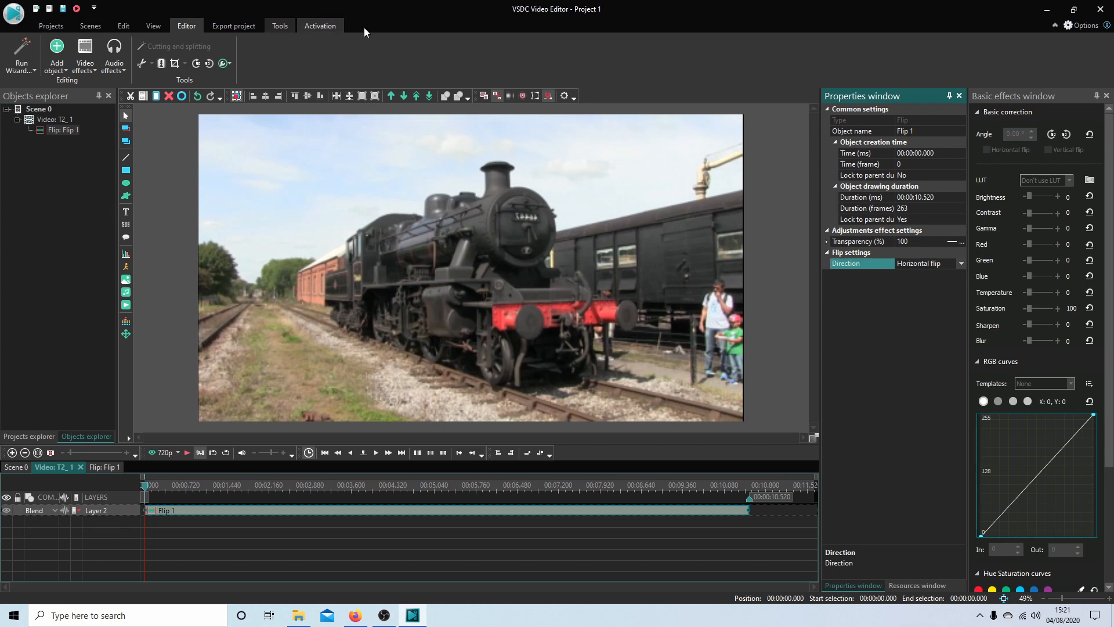
pyautogui.moveTo(679, 176)
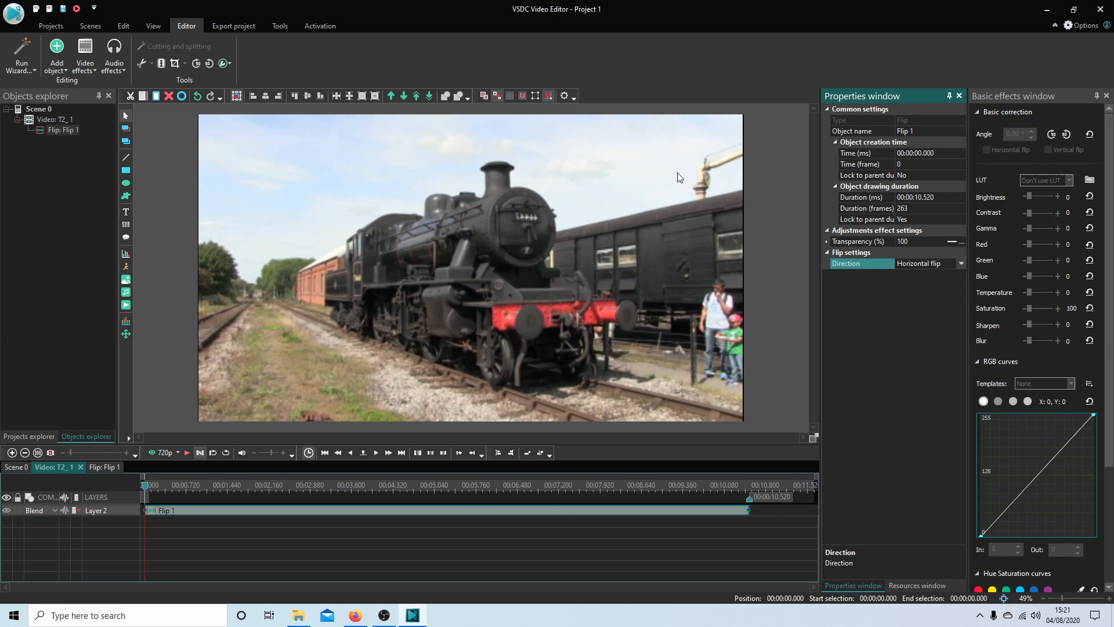
pyautogui.moveTo(646, 309)
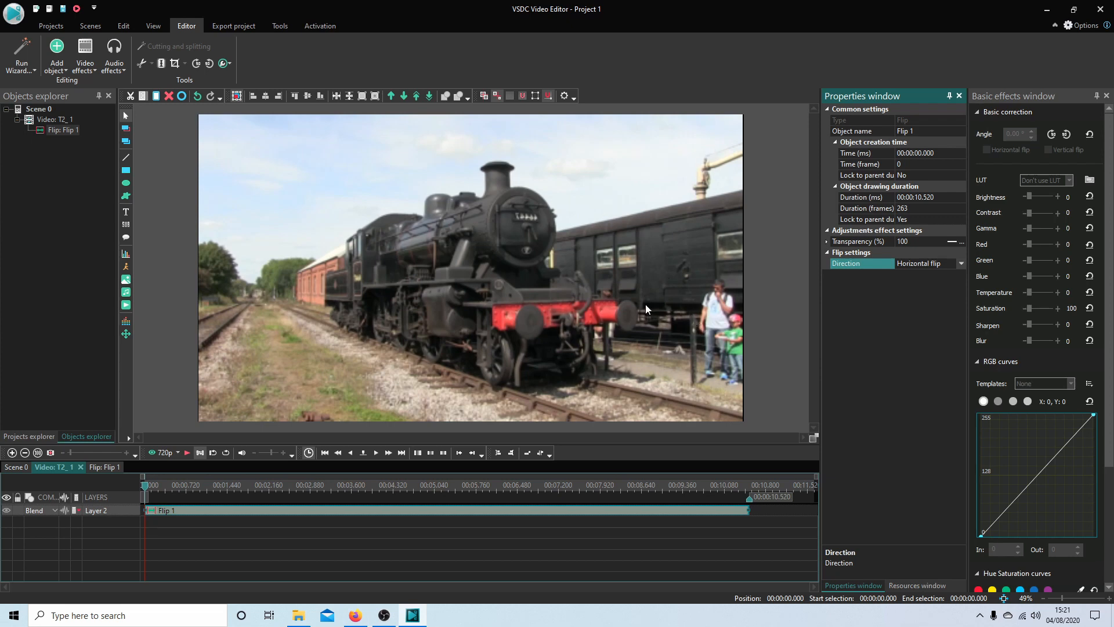